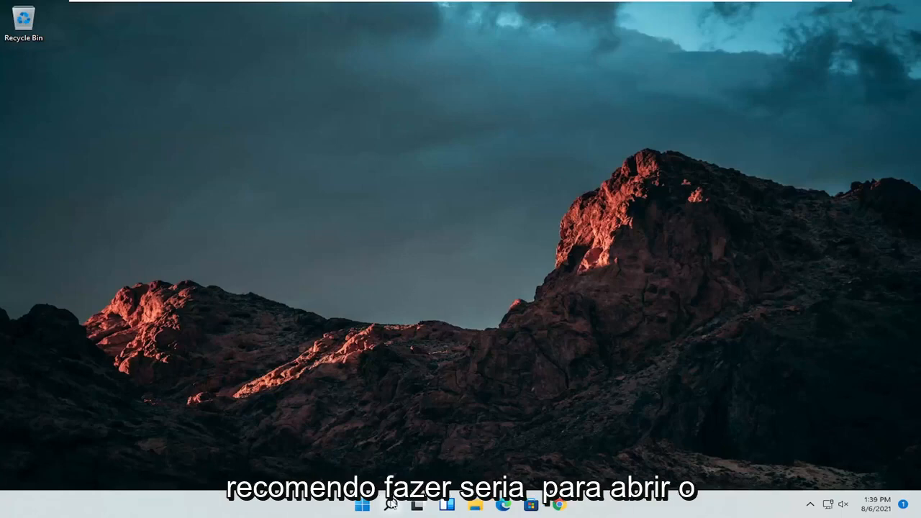
Search for 'control panel' from the desktop and launch Control Panel
text(control Panel)
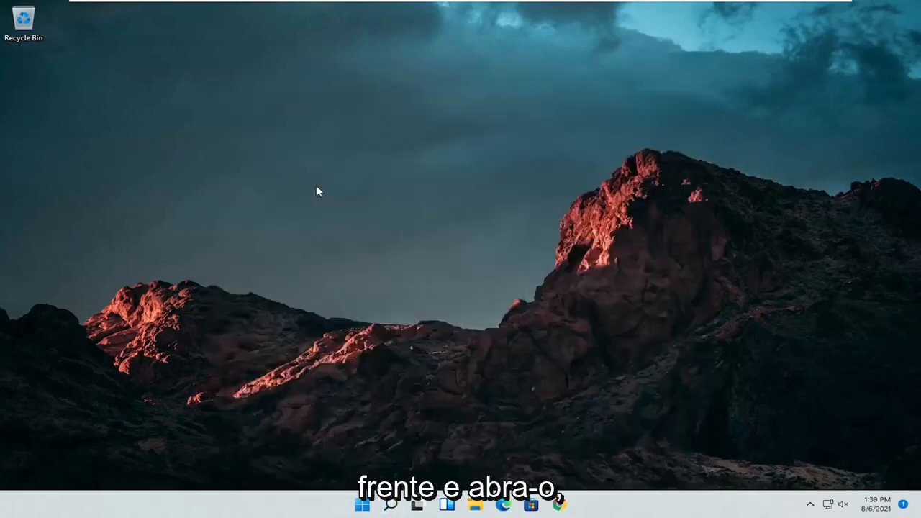
click(659, 145)
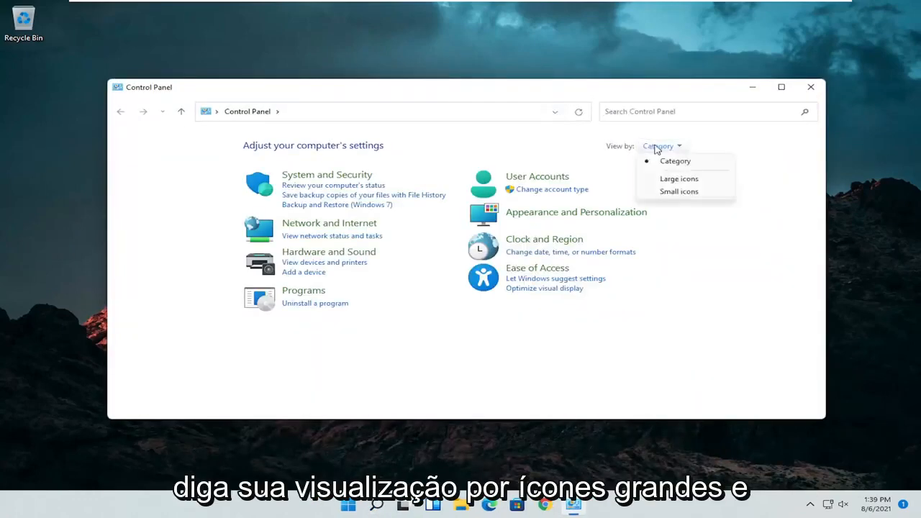
Show all Control Panel items as large icons, review Mouse Properties, then close Control Panel
click(678, 179)
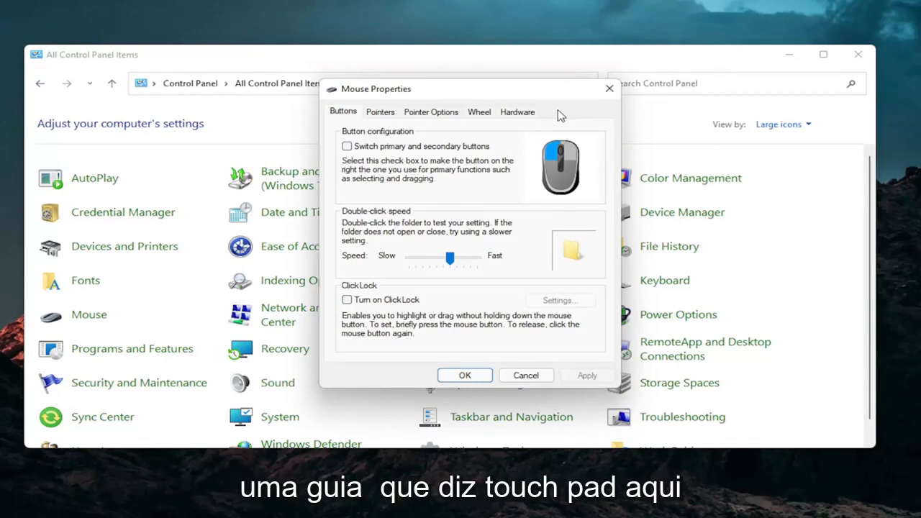
mouse_move(578, 117)
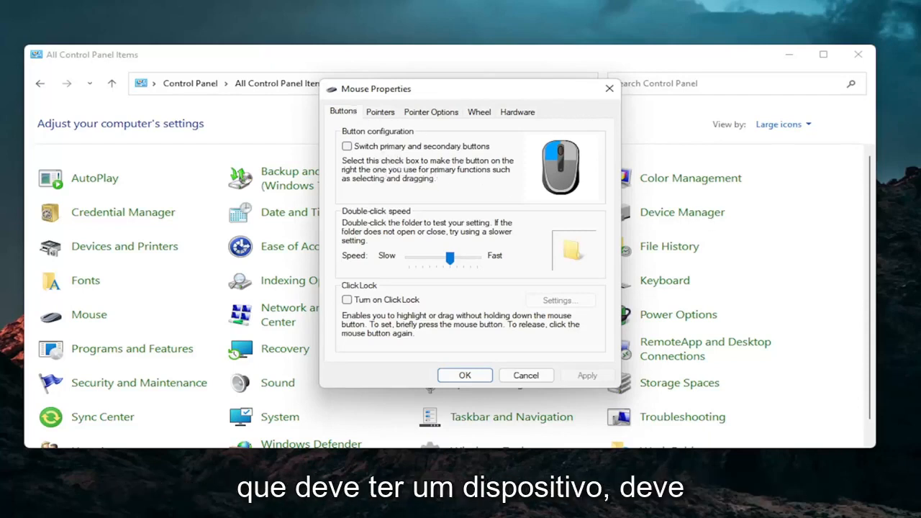
mouse_move(403, 198)
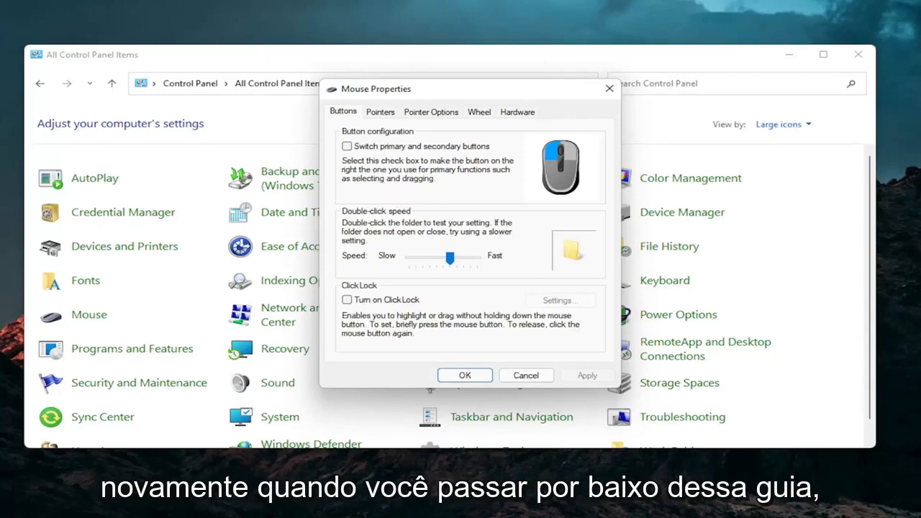
mouse_move(549, 133)
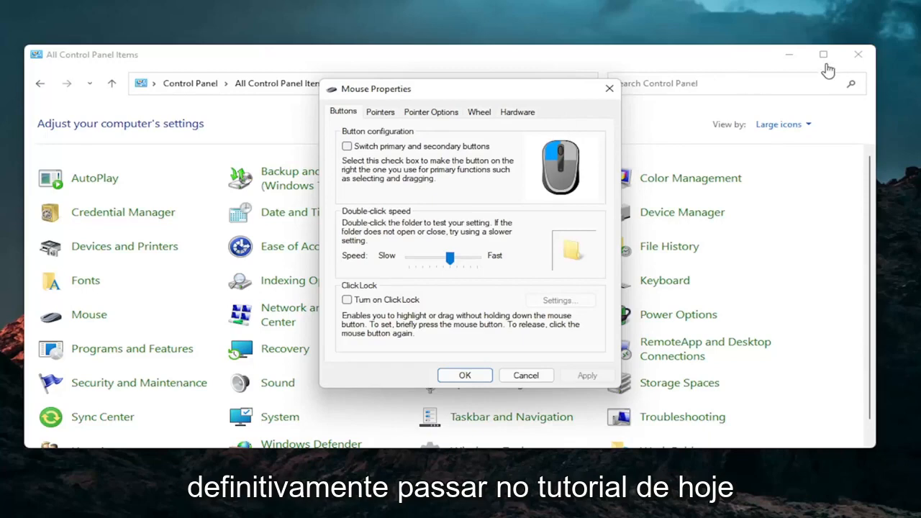
click(380, 505)
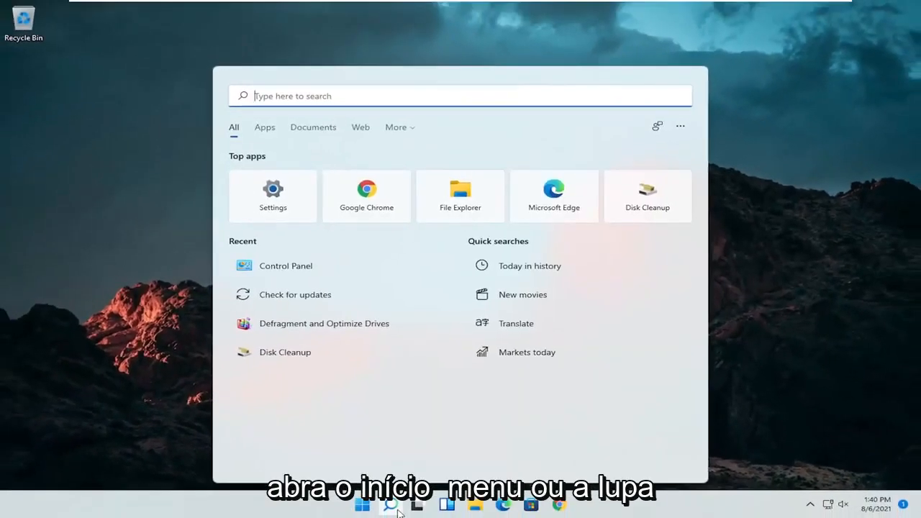
Search 'device manager', expand mice devices and choose Update driver for the HID-compliant mouse
text(device Manager)
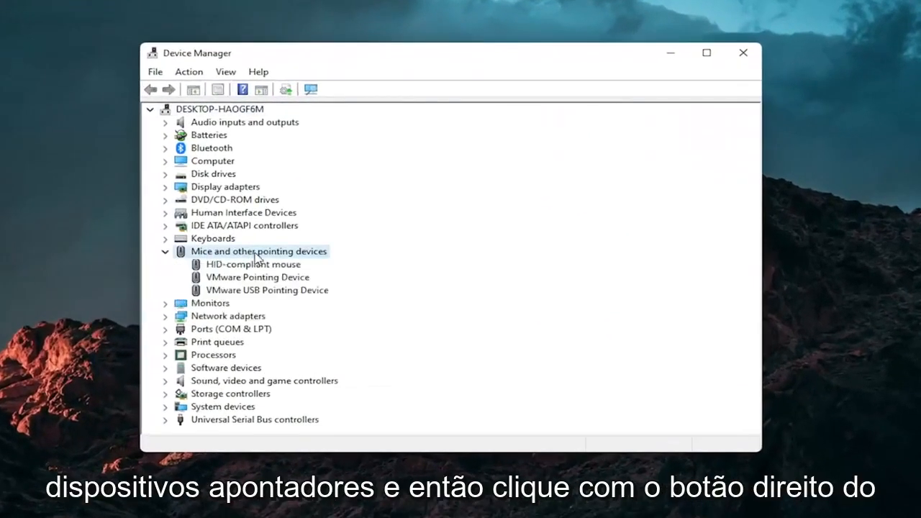
right_click(252, 264)
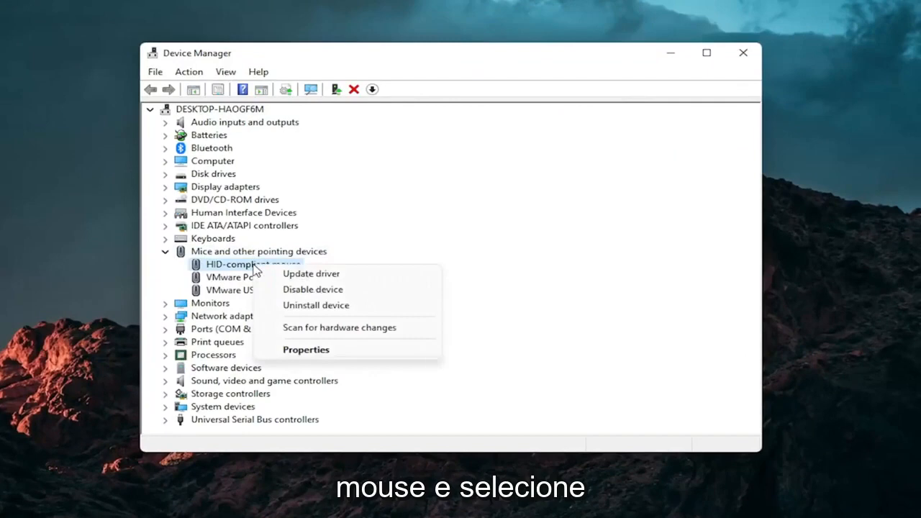
click(311, 273)
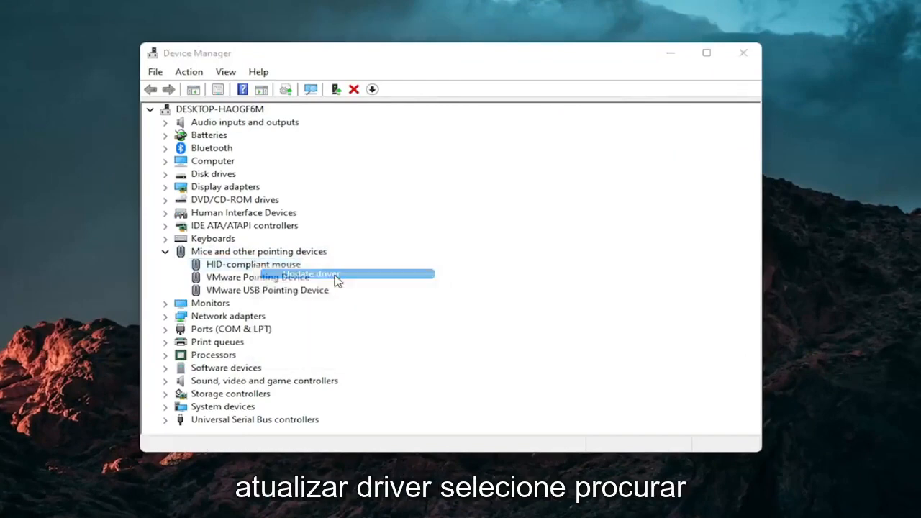
Reinstall the HID-compliant mouse driver from the list of compatible drivers on this computer, then close Device Manager
click(308, 275)
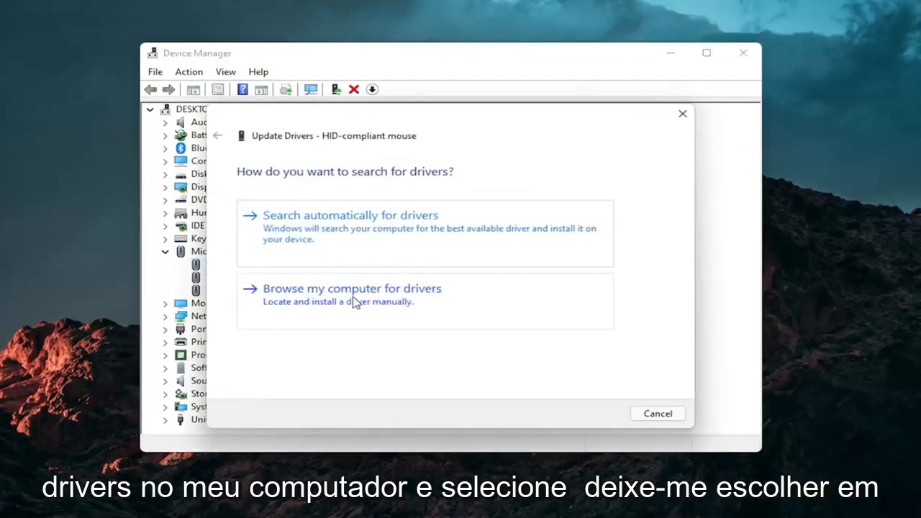
click(351, 288)
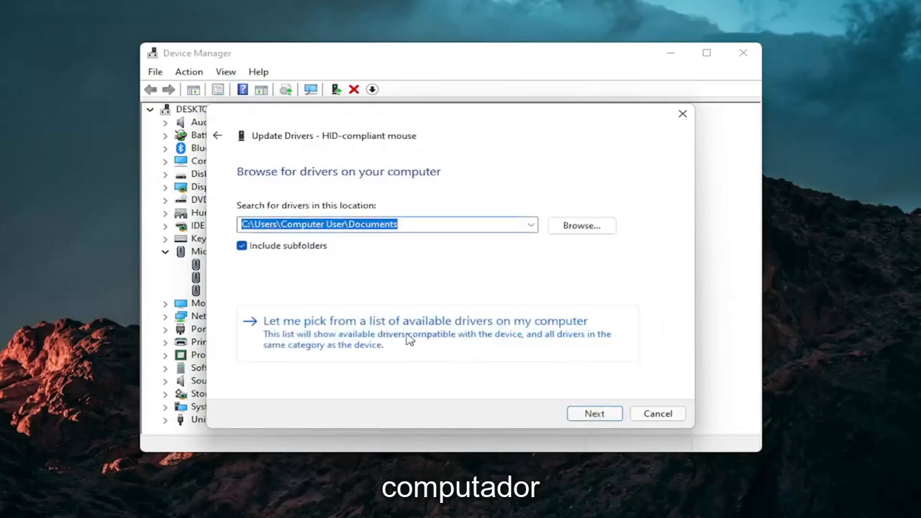
click(421, 321)
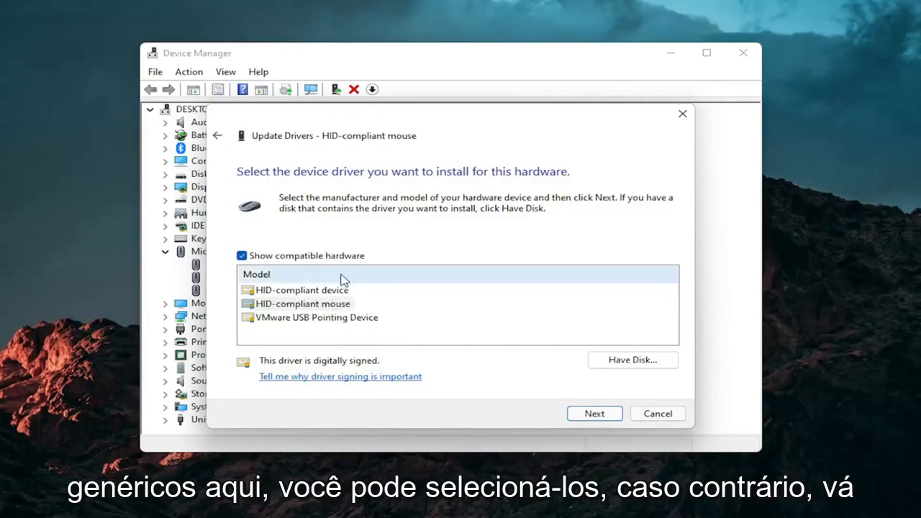
mouse_move(286, 276)
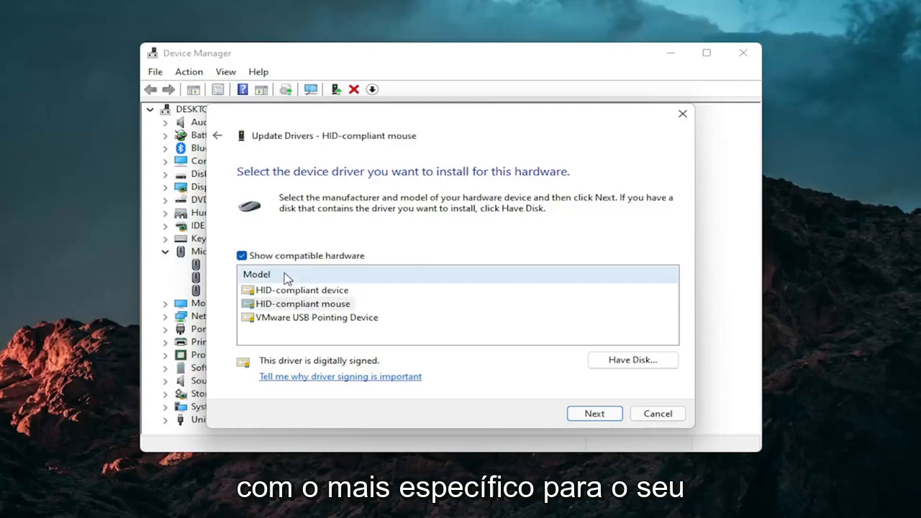
click(594, 413)
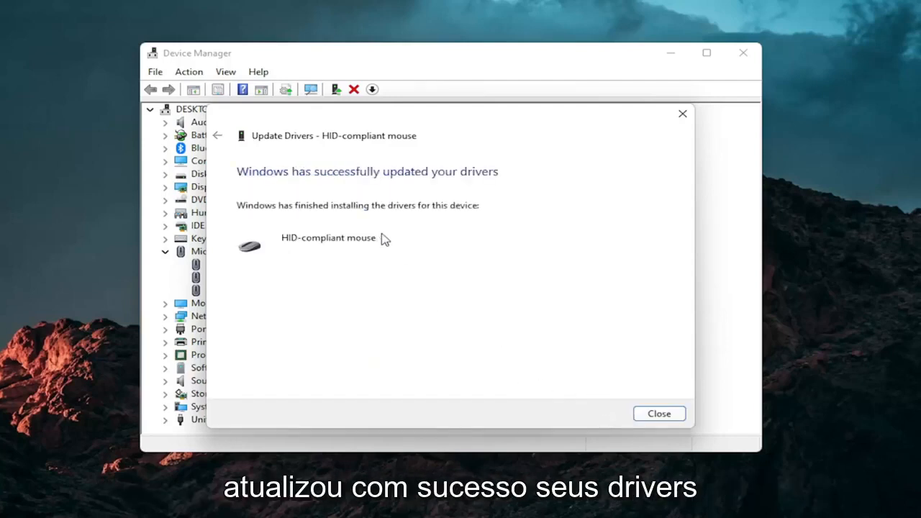
click(659, 413)
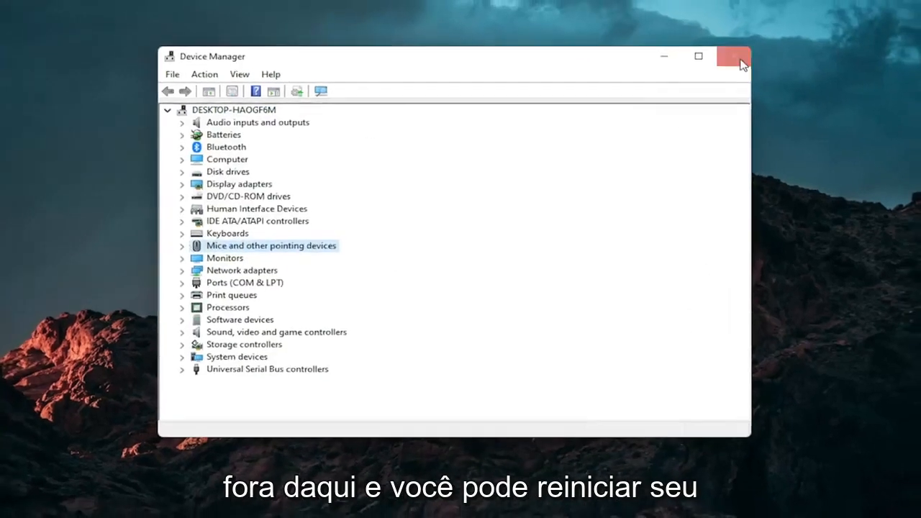
click(728, 57)
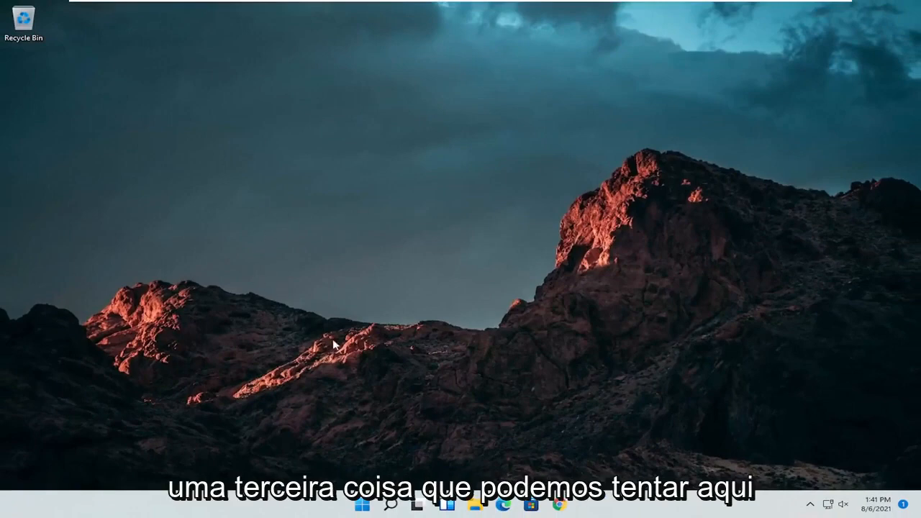
Go to Settings > System > Troubleshoot > Other troubleshooters and scroll down to the Keyboard entry
click(386, 504)
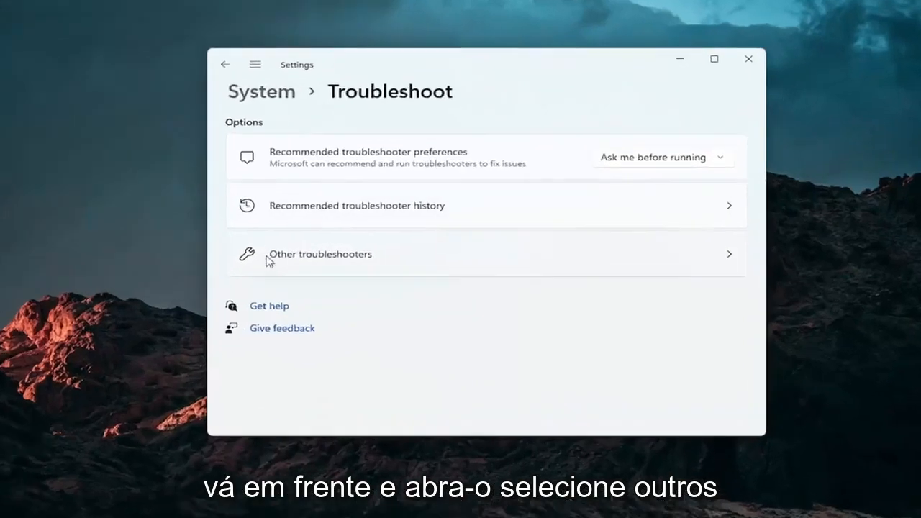
click(320, 254)
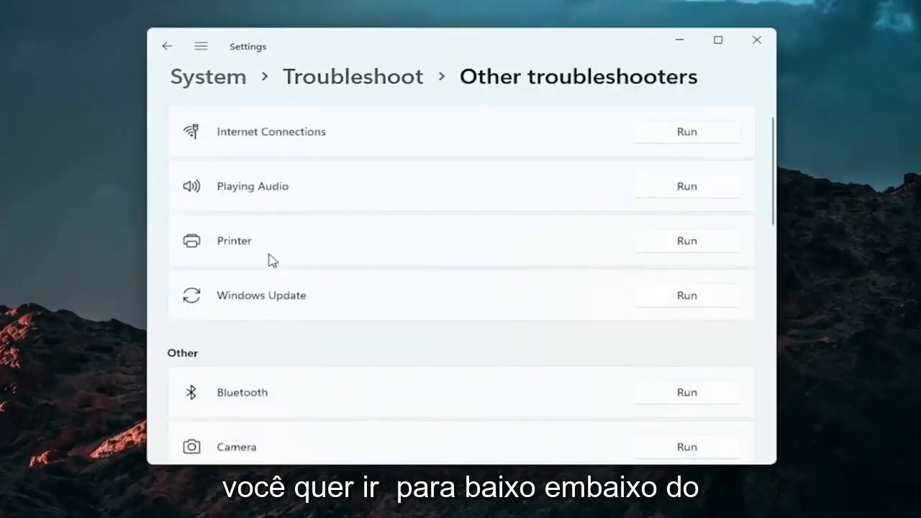
scroll(down, 3)
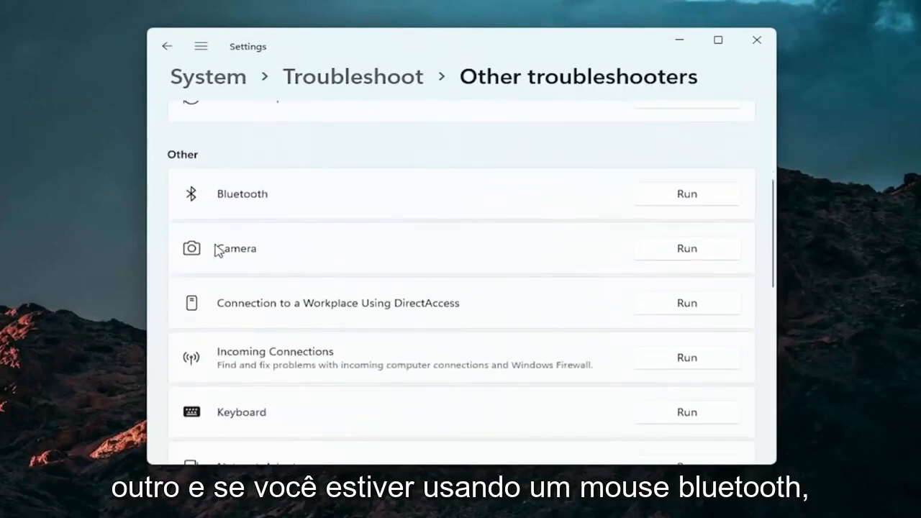
mouse_move(213, 213)
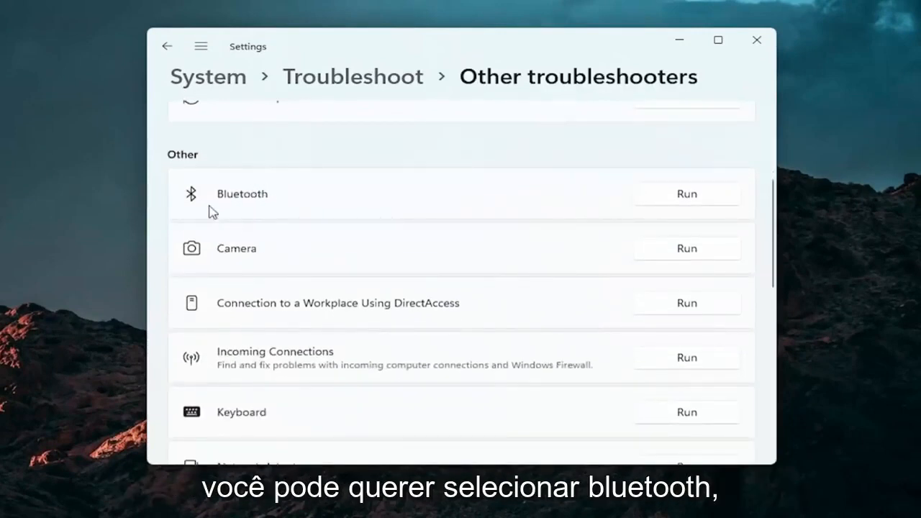
mouse_move(288, 287)
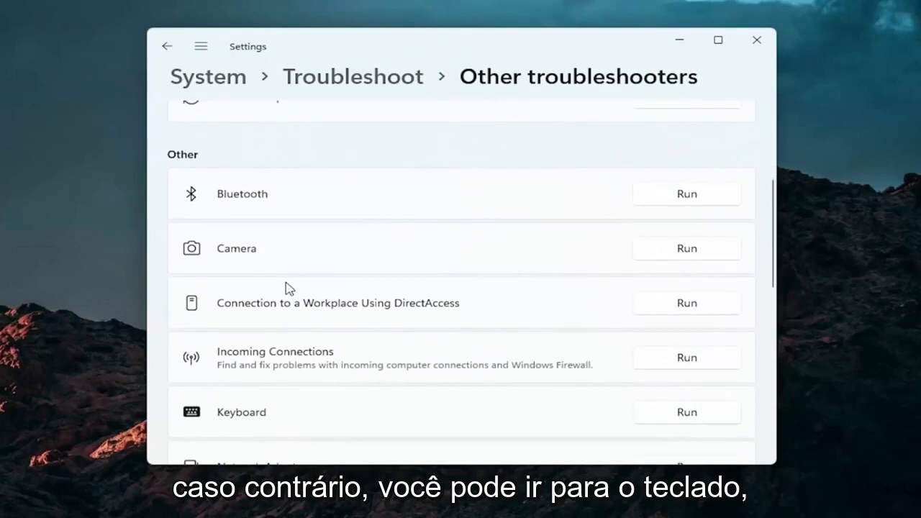
scroll(down, 3)
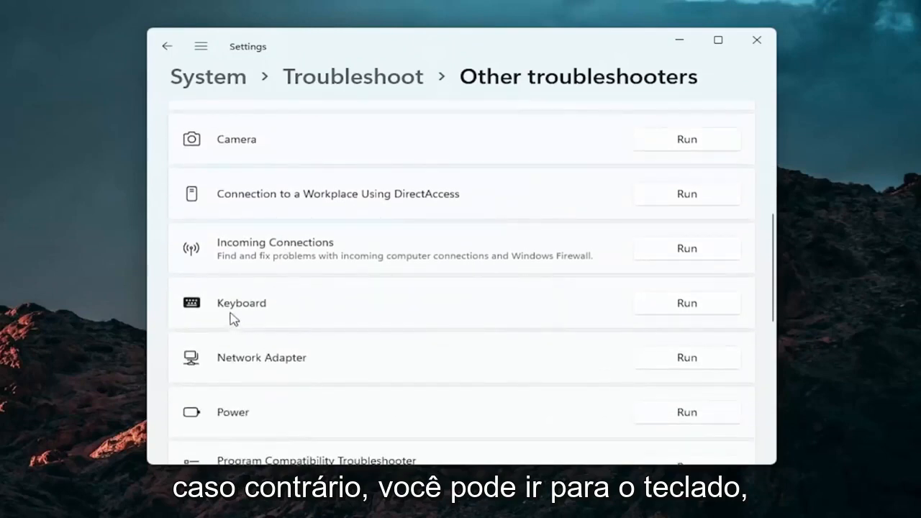
Run the Keyboard troubleshooter, dismiss its no-changes-needed report and close Settings
click(686, 302)
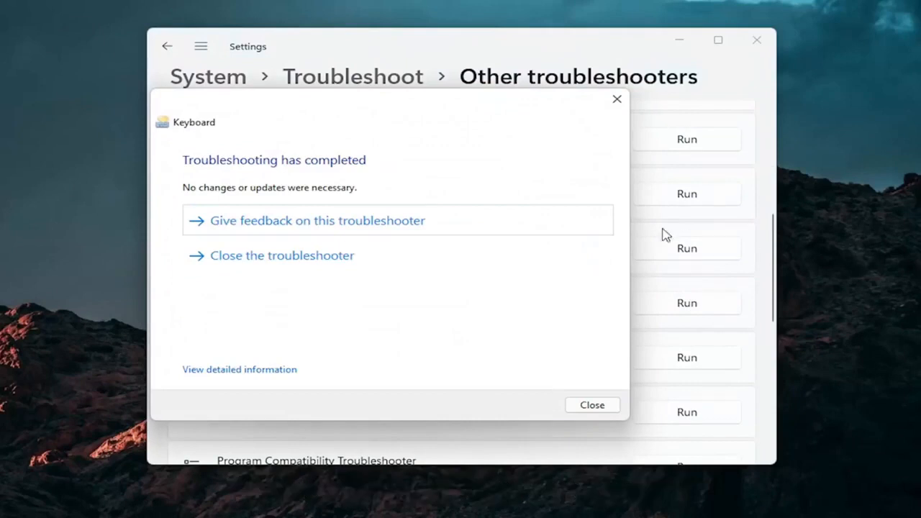
mouse_move(616, 98)
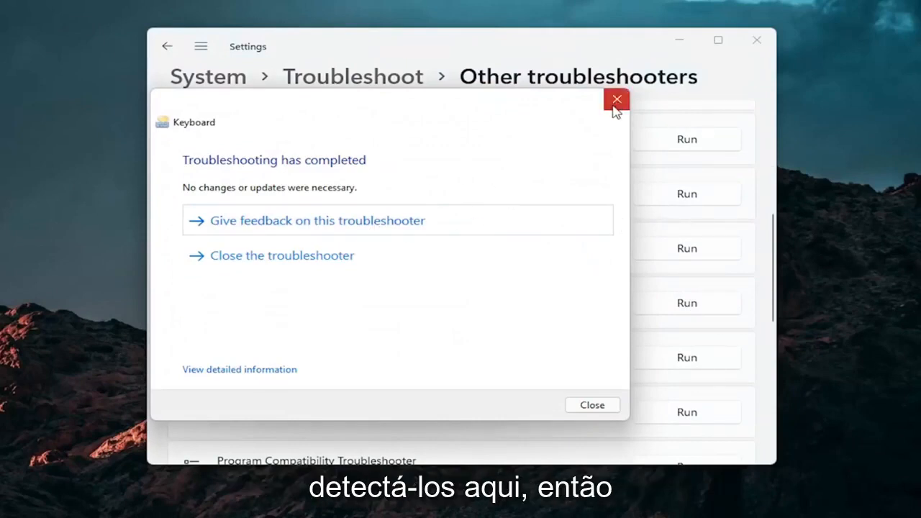
click(616, 97)
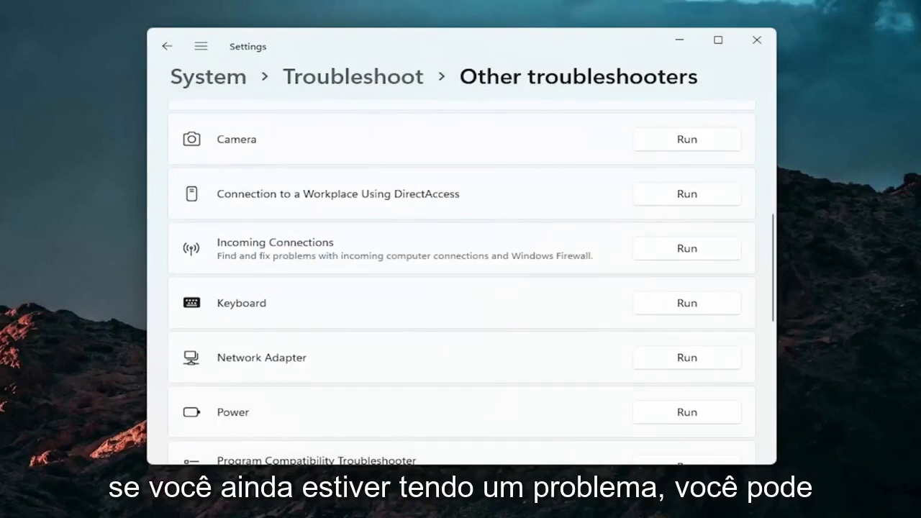
click(751, 41)
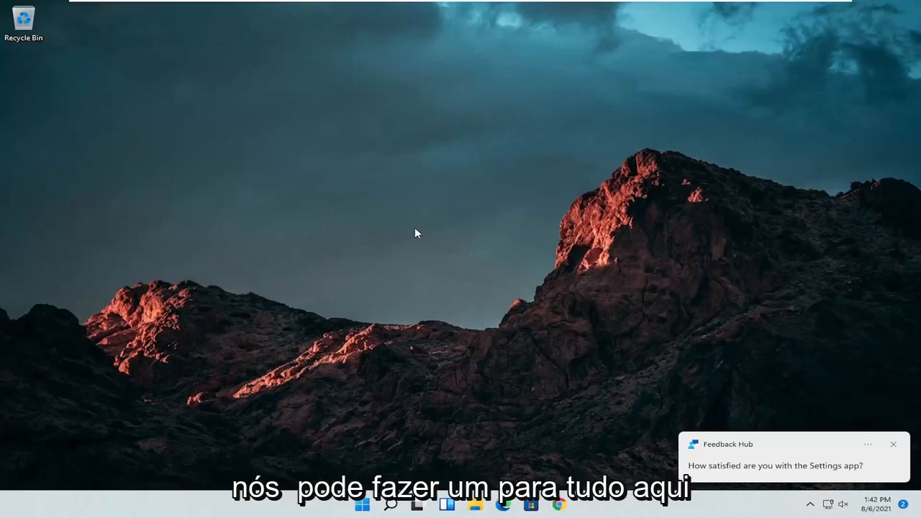
Search 'cmd' and launch Command Prompt as administrator, approving the UAC prompt
click(385, 509)
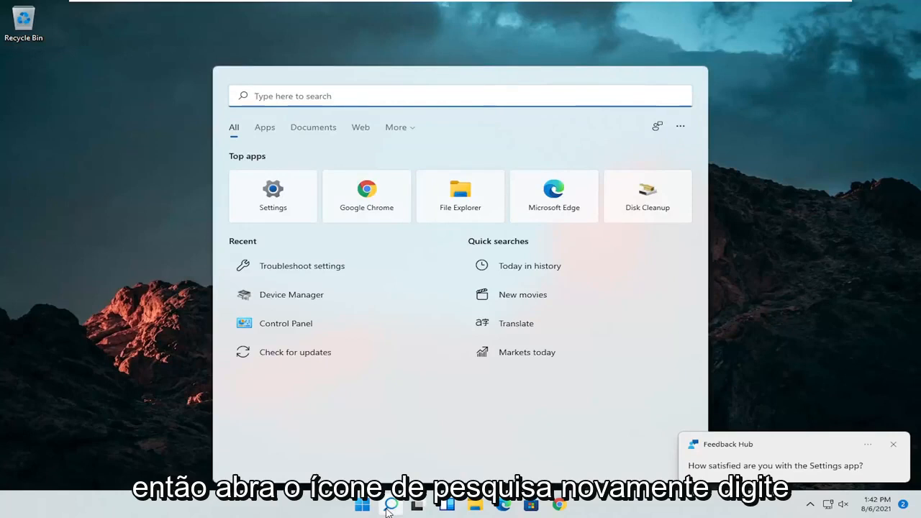
text(cmd)
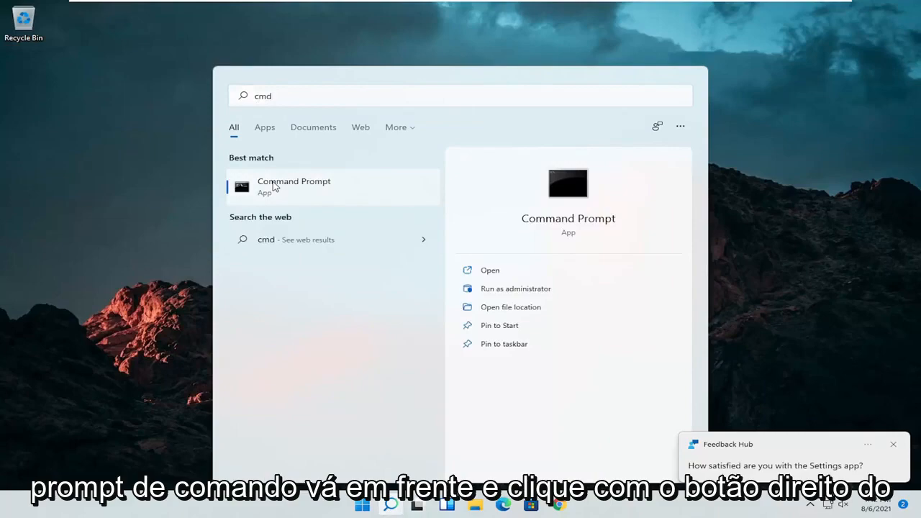
right_click(294, 185)
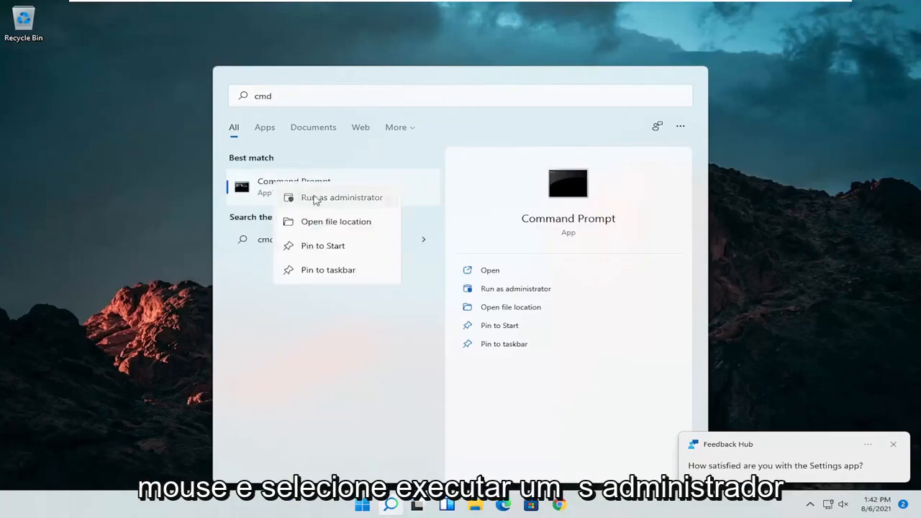
click(341, 197)
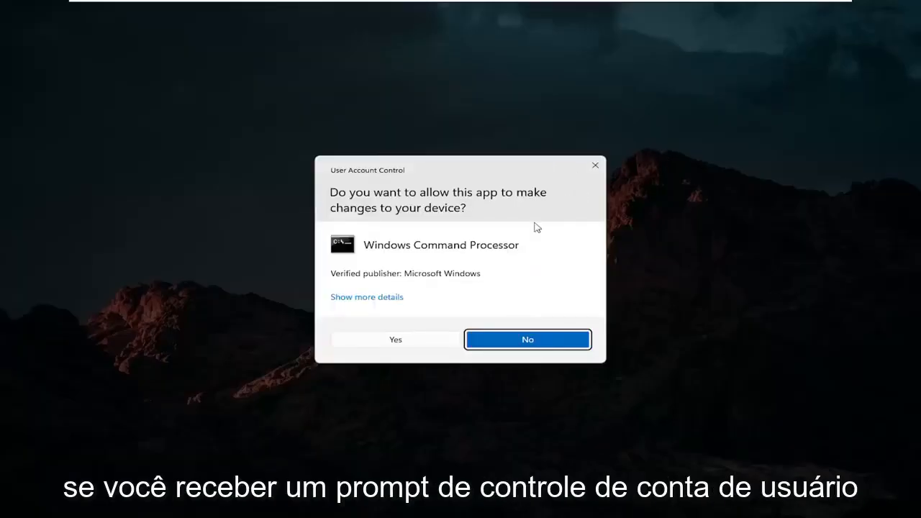
click(395, 340)
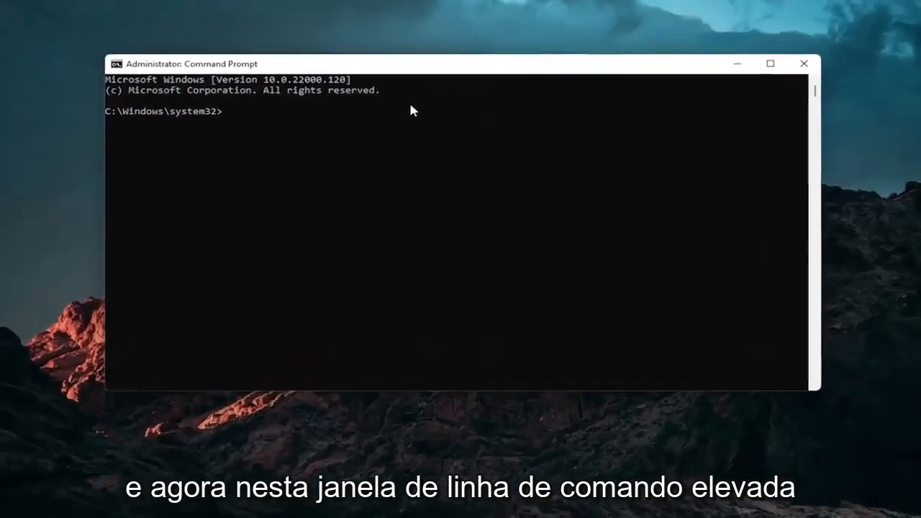
Run sfc /scannow at the elevated prompt to check system file integrity
text(sfc /sc)
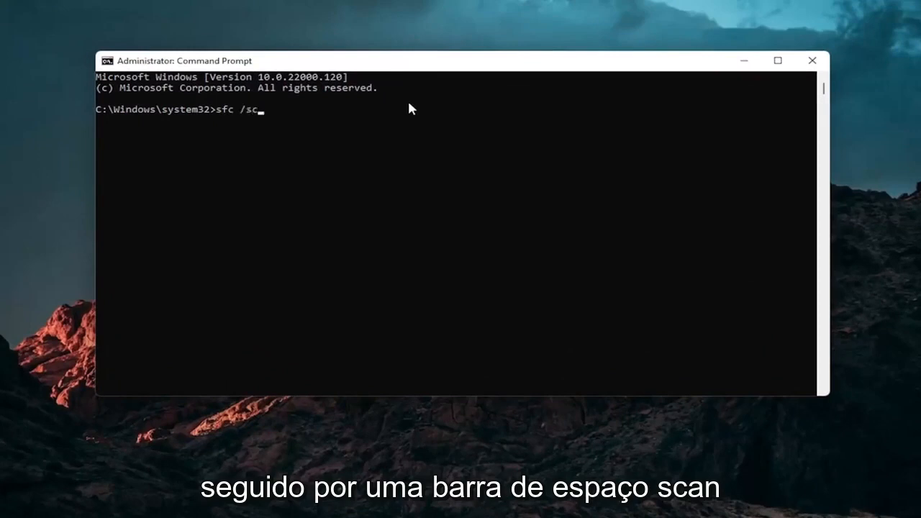
text(annow)
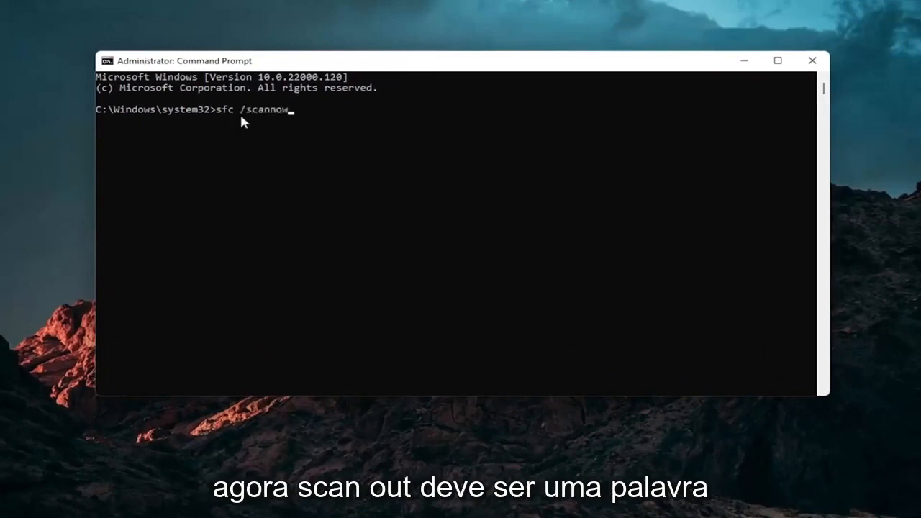
mouse_move(209, 174)
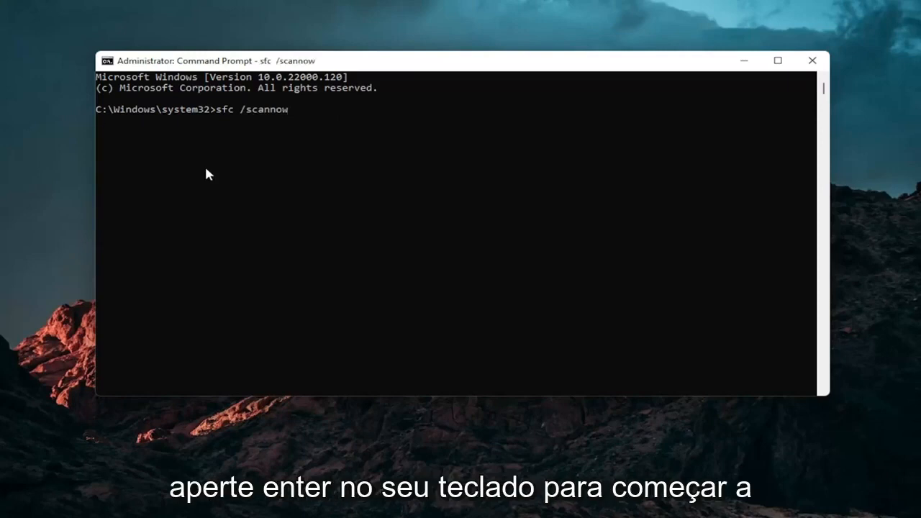
key(Enter)
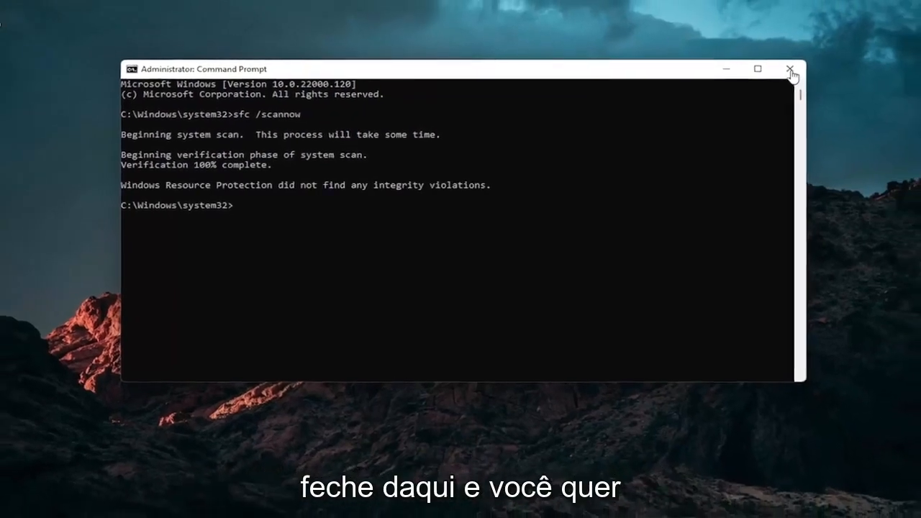
Close Command Prompt and restart the computer from the Start power menu
click(789, 67)
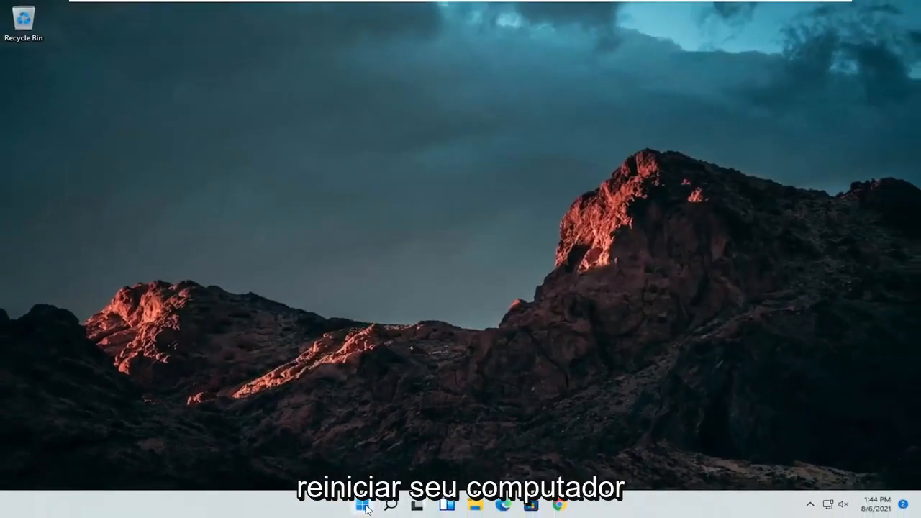
click(363, 511)
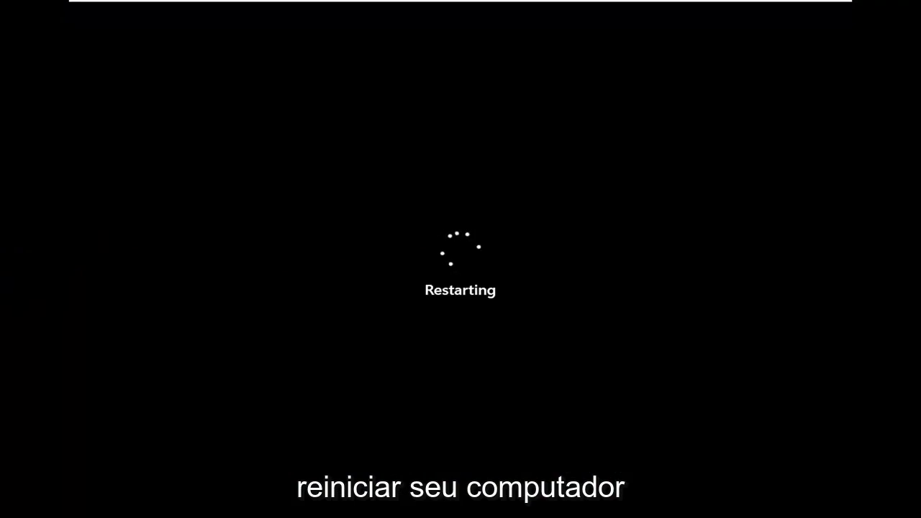